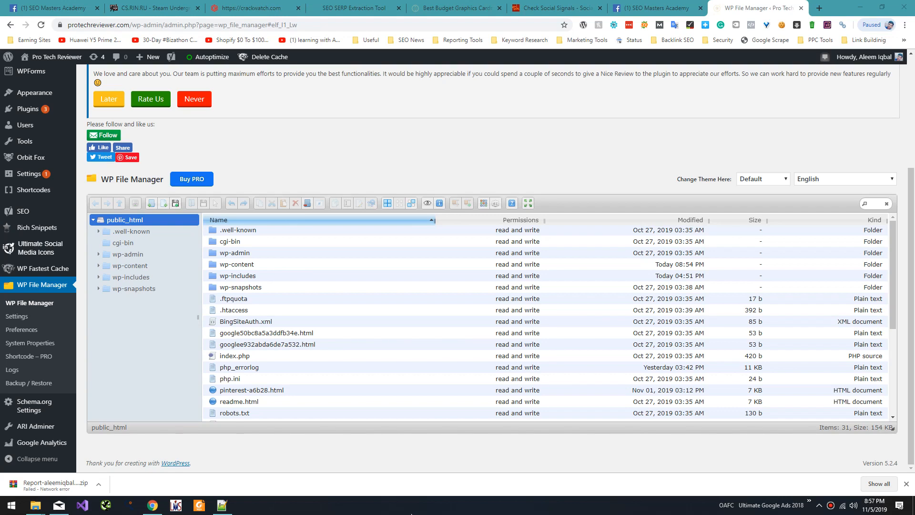
pyautogui.moveTo(439, 310)
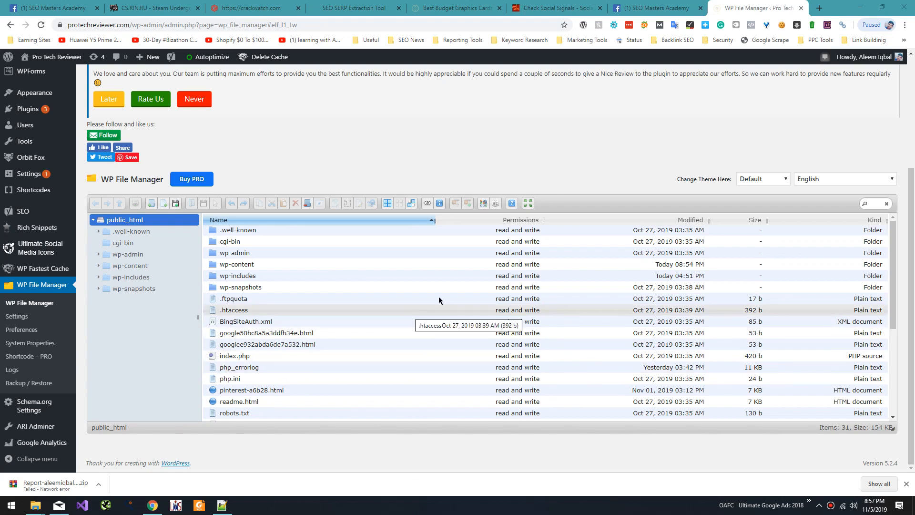
pyautogui.moveTo(477, 275)
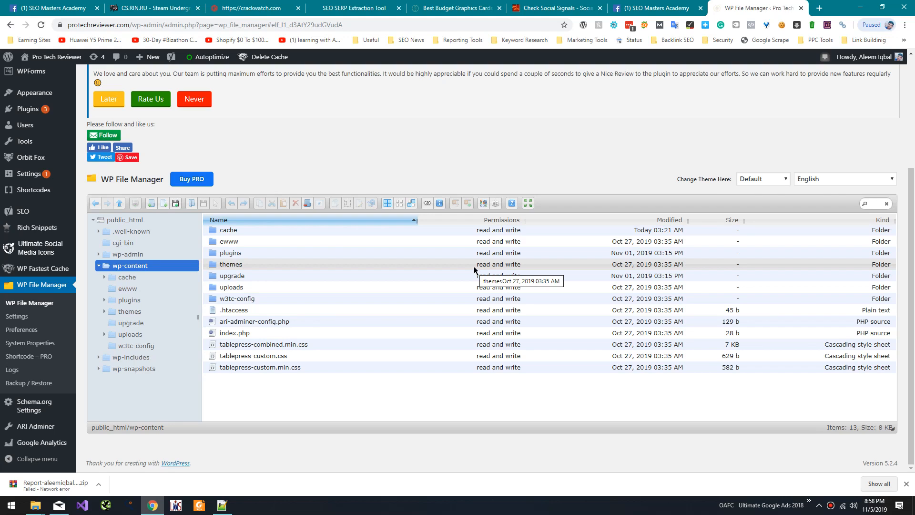
pyautogui.moveTo(405, 354)
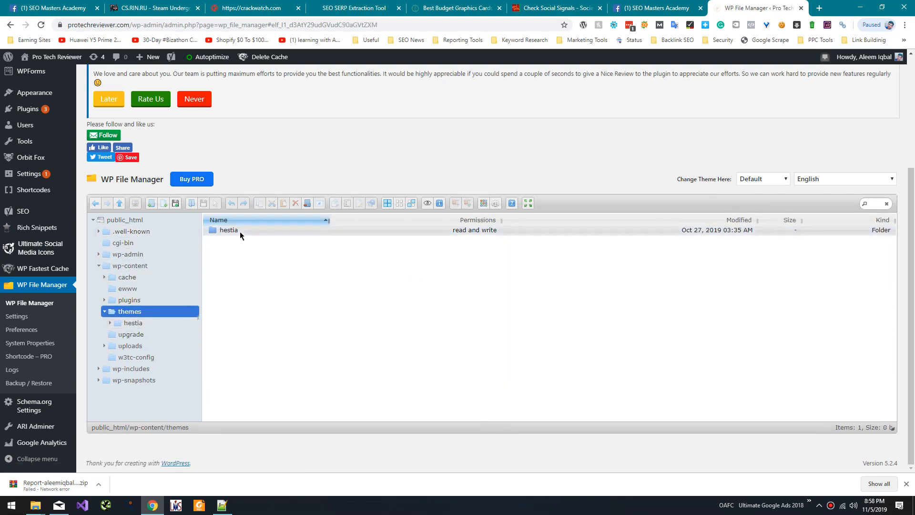
# Browse the hestia theme folder and search it for 404, finding no matching file.
pyautogui.doubleClick(227, 230)
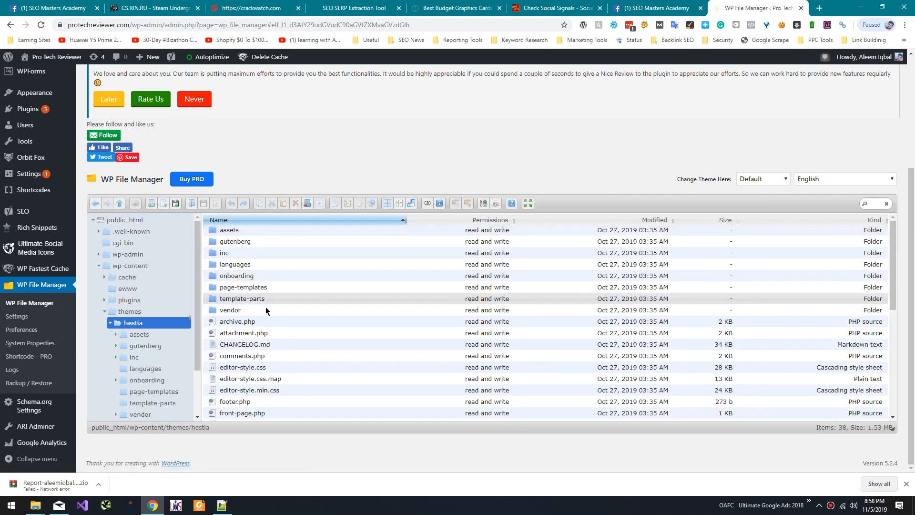
pyautogui.scroll(-3)
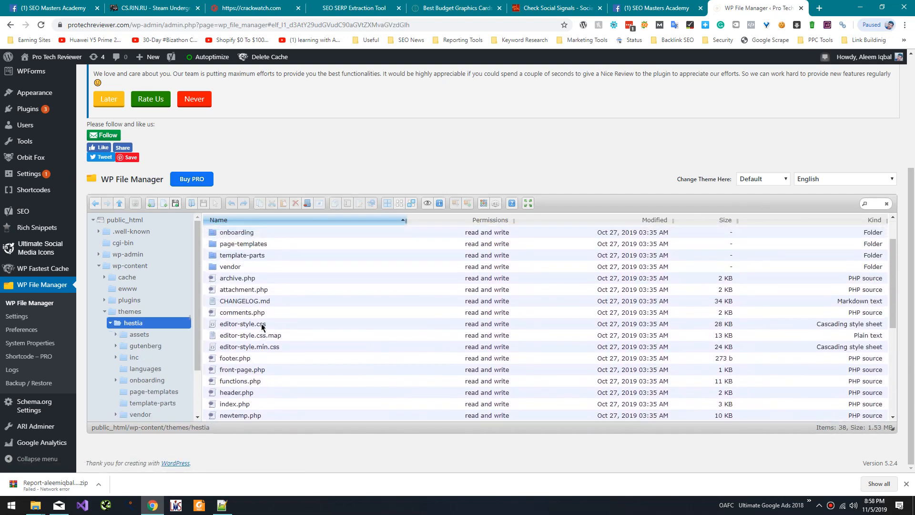
pyautogui.scroll(-3)
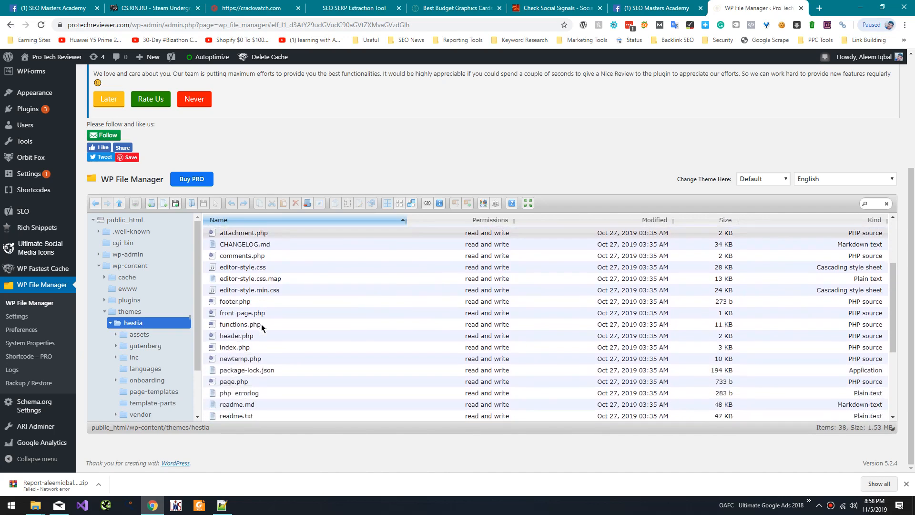
pyautogui.scroll(-3)
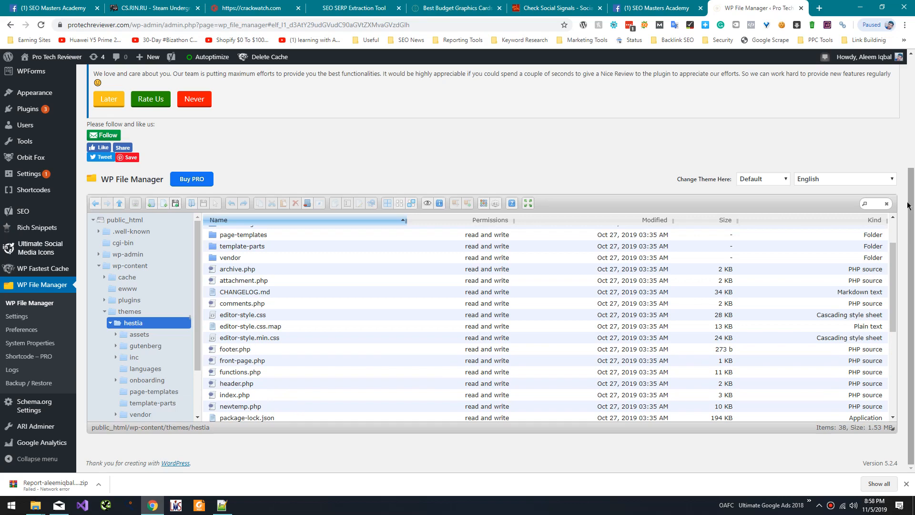
pyautogui.write('404')
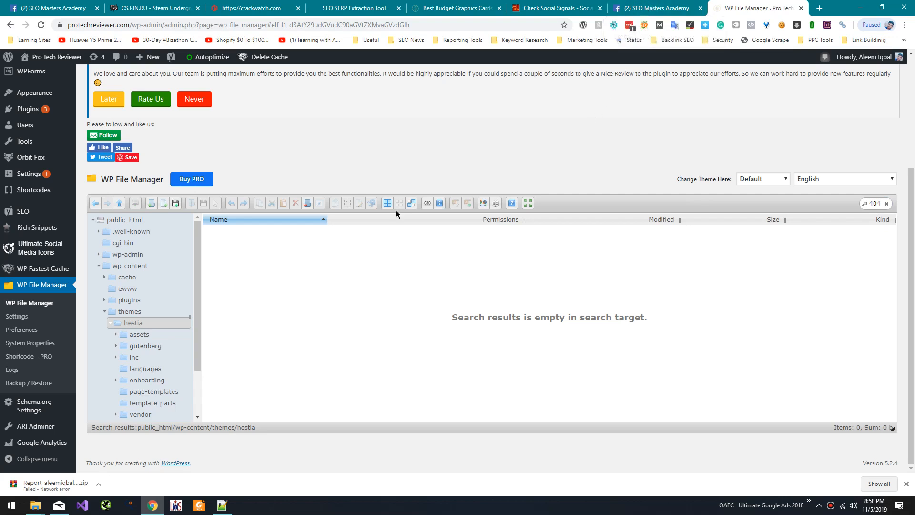
# Return from the empty search results to the hestia folder's full 38-item listing.
pyautogui.click(133, 323)
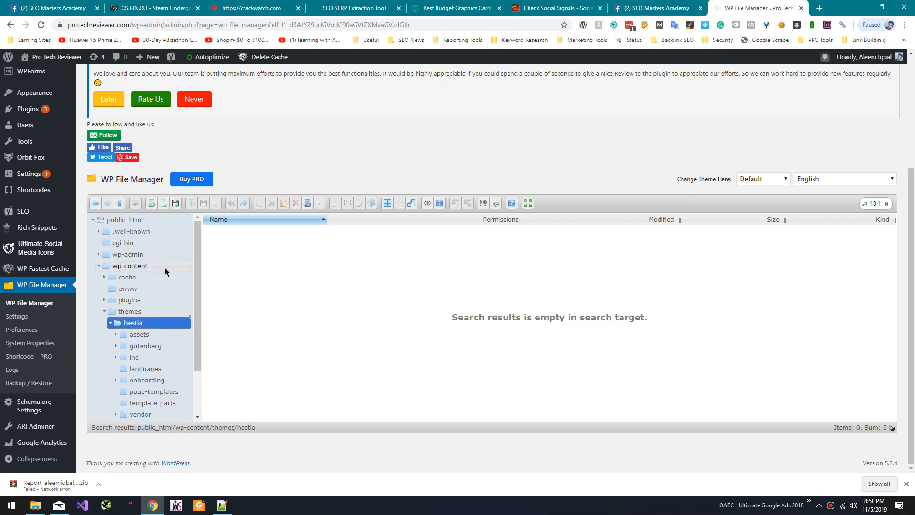
pyautogui.click(130, 311)
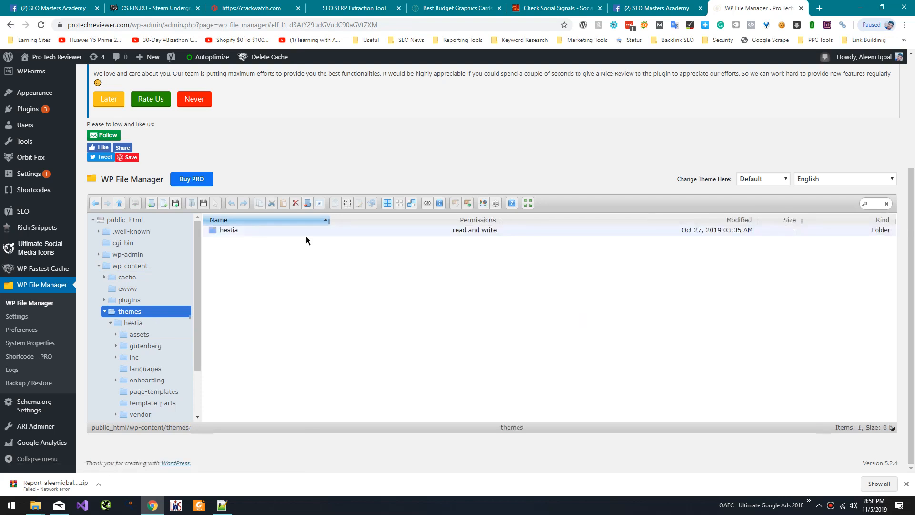
pyautogui.doubleClick(227, 229)
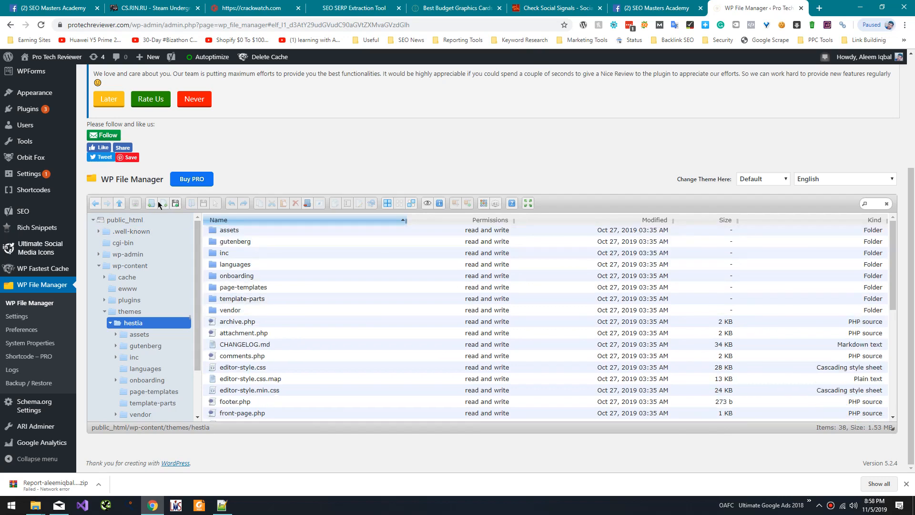
# Create a new HTML document named 404.php in the hestia folder and begin editing it.
pyautogui.click(150, 204)
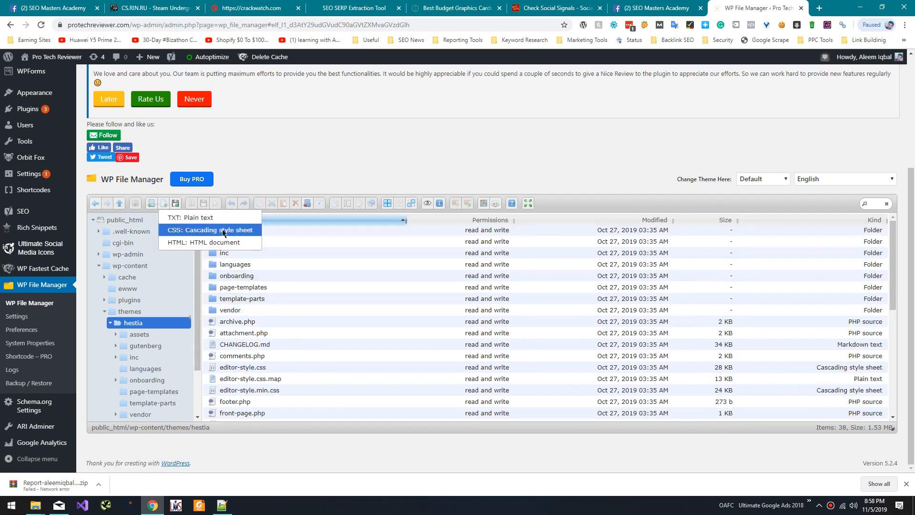
pyautogui.click(212, 242)
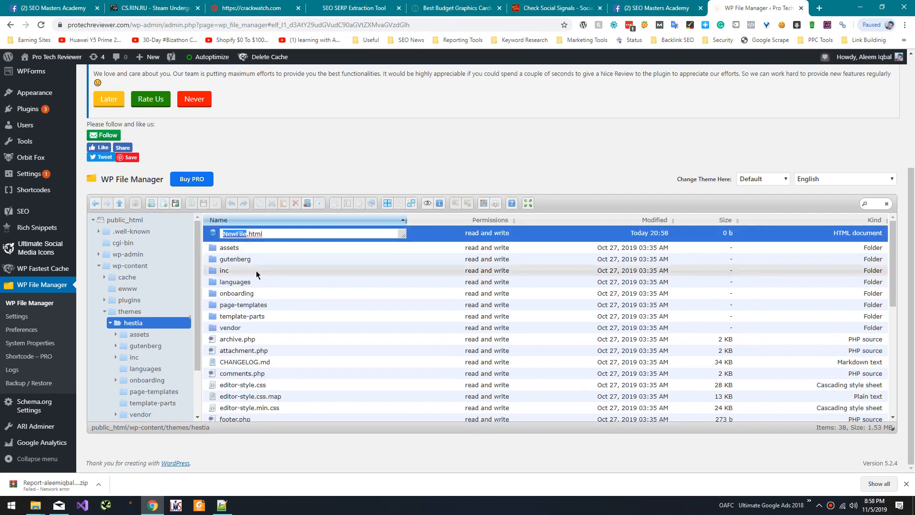
pyautogui.write('4041.html')
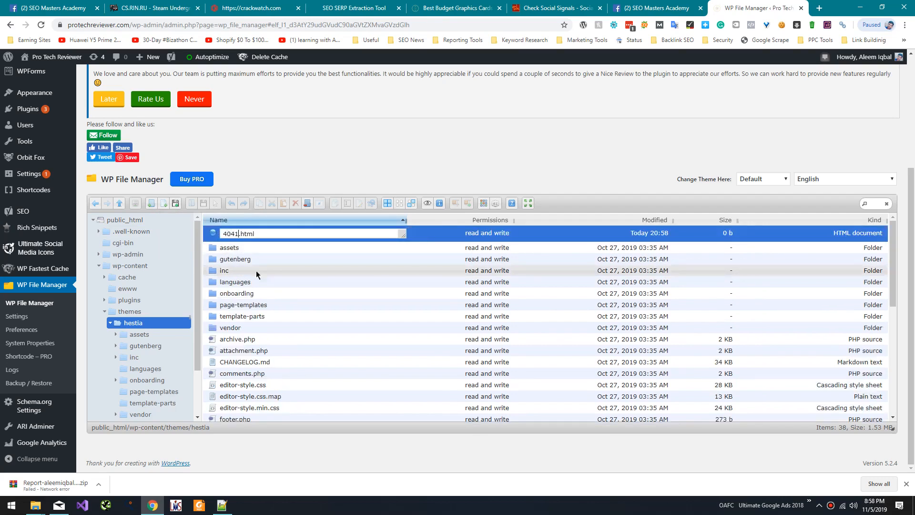
pyautogui.press('Backspace')
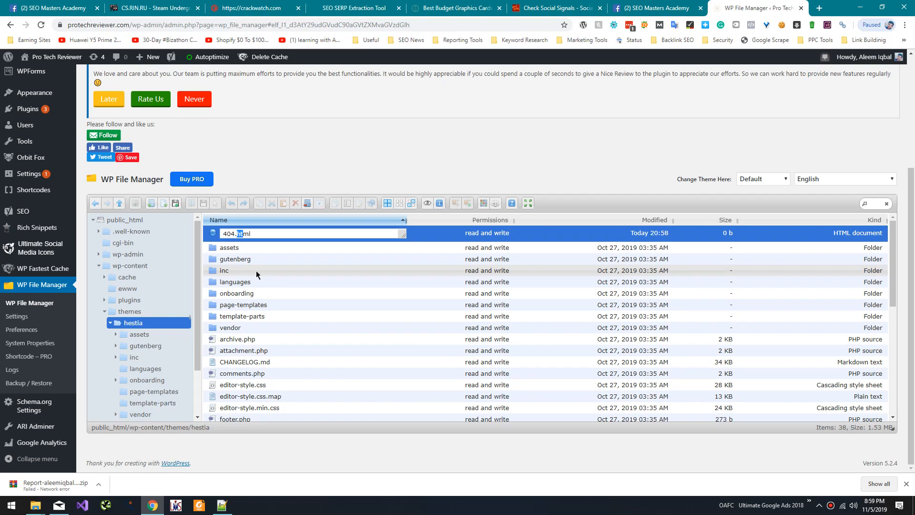
pyautogui.write('404.ph')
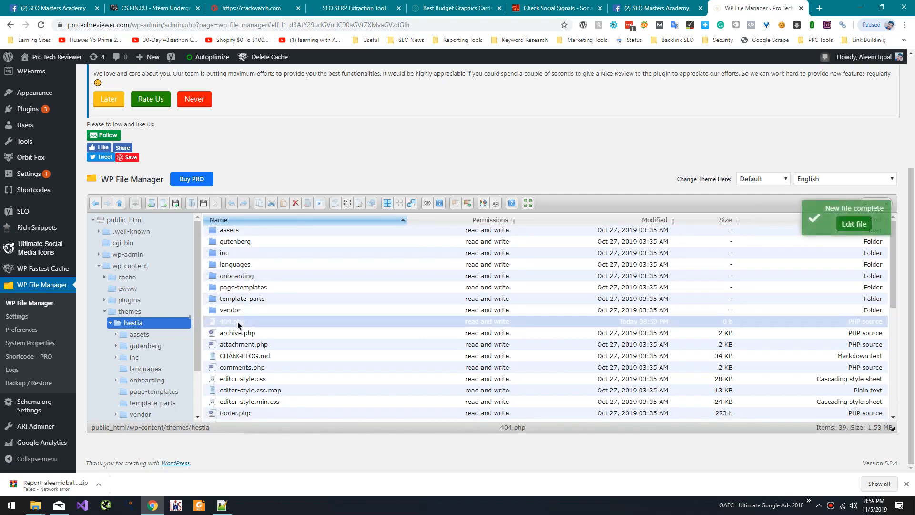
pyautogui.click(232, 321)
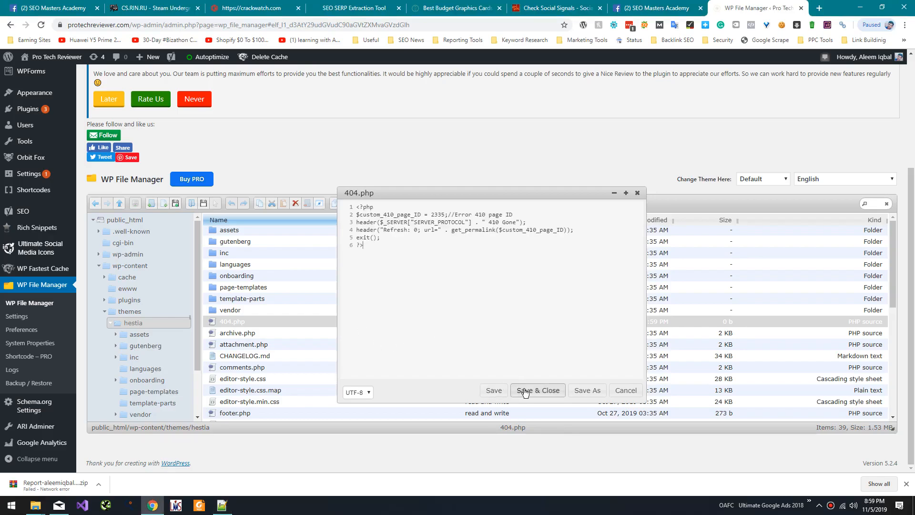
# Save 404.php with the PHP code that sends a 410 Gone header and exits.
pyautogui.click(537, 390)
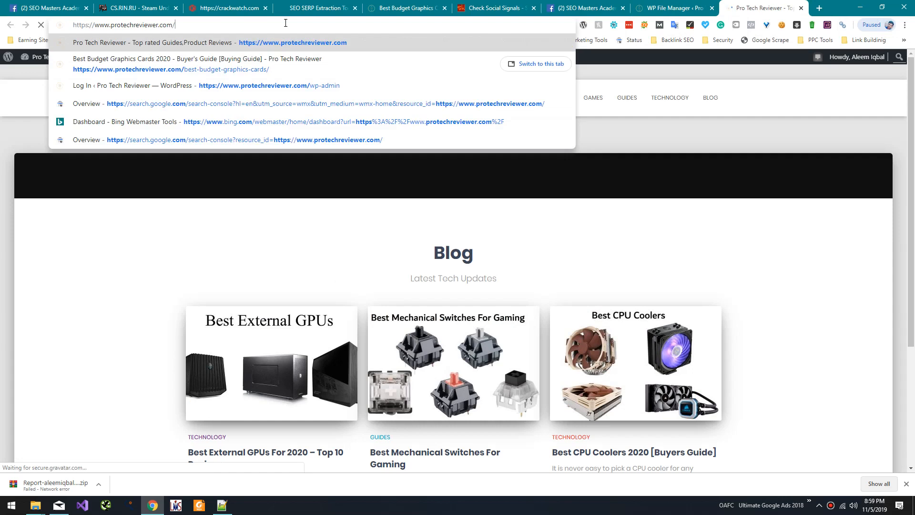
# Load protechreviewer.com/404.php and /sadasdas, both showing HTTP ERROR 410.
pyautogui.write('404.php')
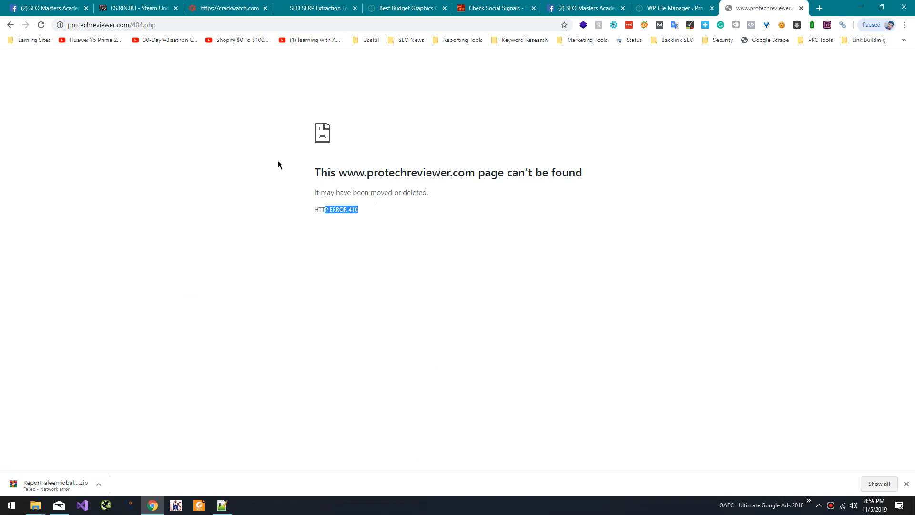
pyautogui.write('https://www.protechreviewer.com/sadasdas')
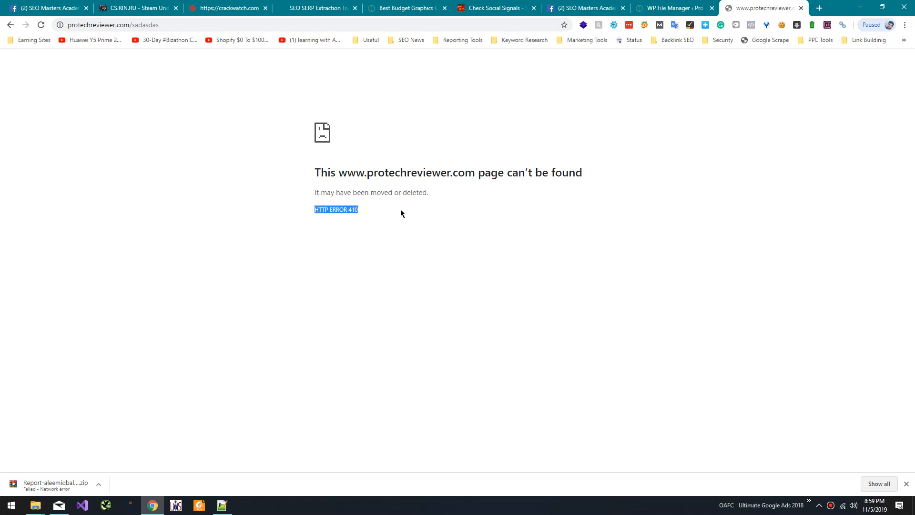
pyautogui.click(819, 8)
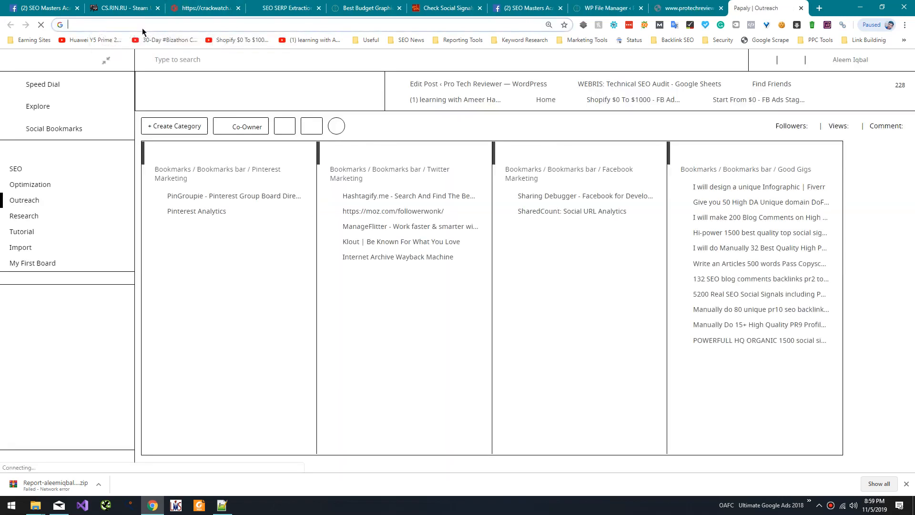
# Search Google for status code checker and go to httpstatus.io.
pyautogui.write('stat')
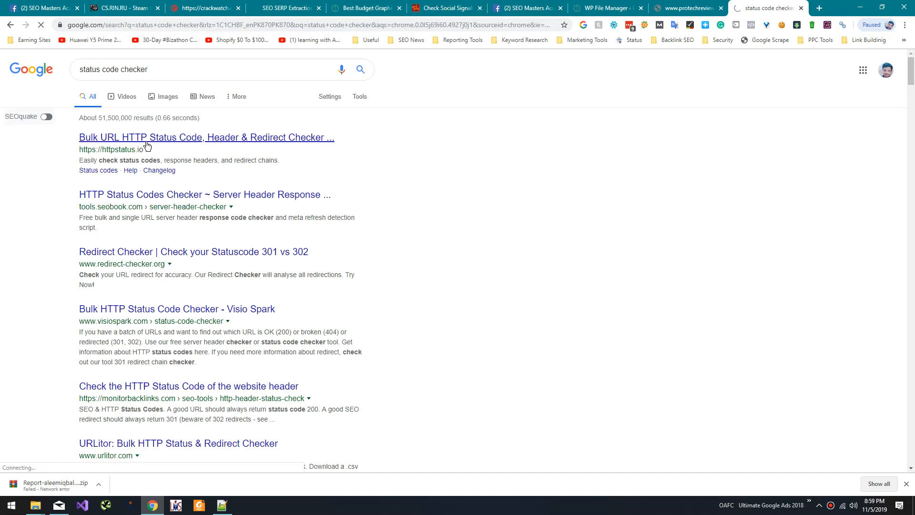
pyautogui.click(205, 137)
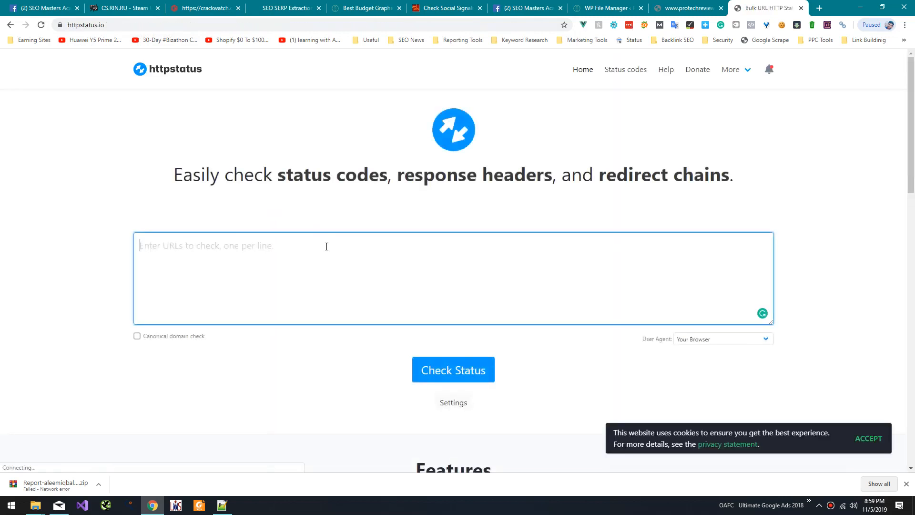
# Check protechreviewer.com/sadasdas on httpstatus.io, confirming 410 Gone with zero redirects.
pyautogui.click(453, 370)
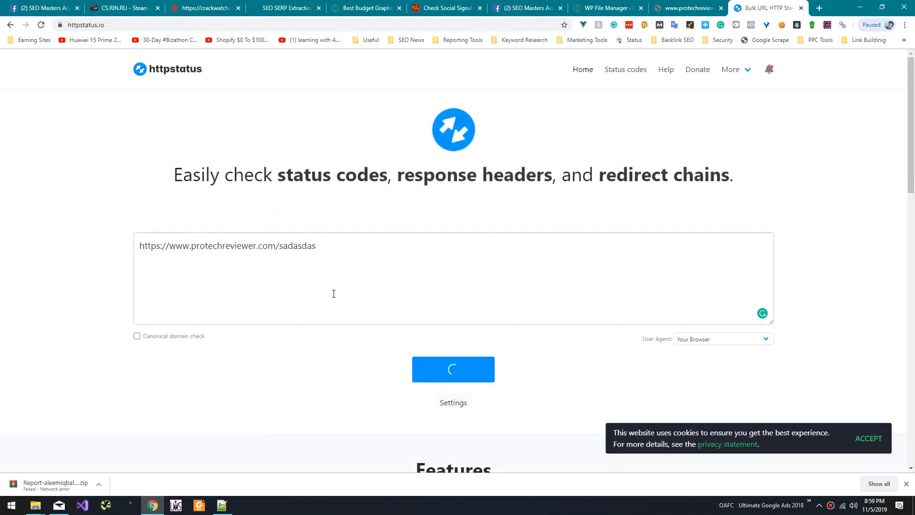
pyautogui.click(453, 369)
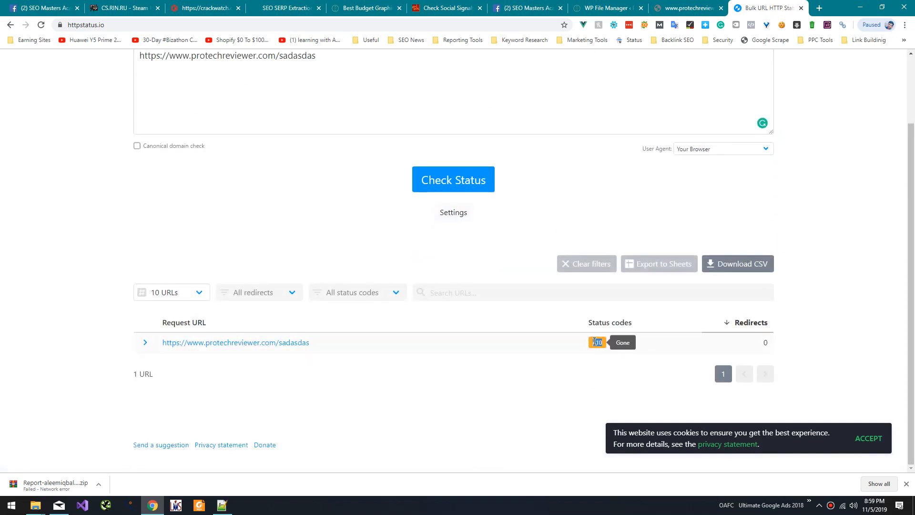
pyautogui.moveTo(688, 8)
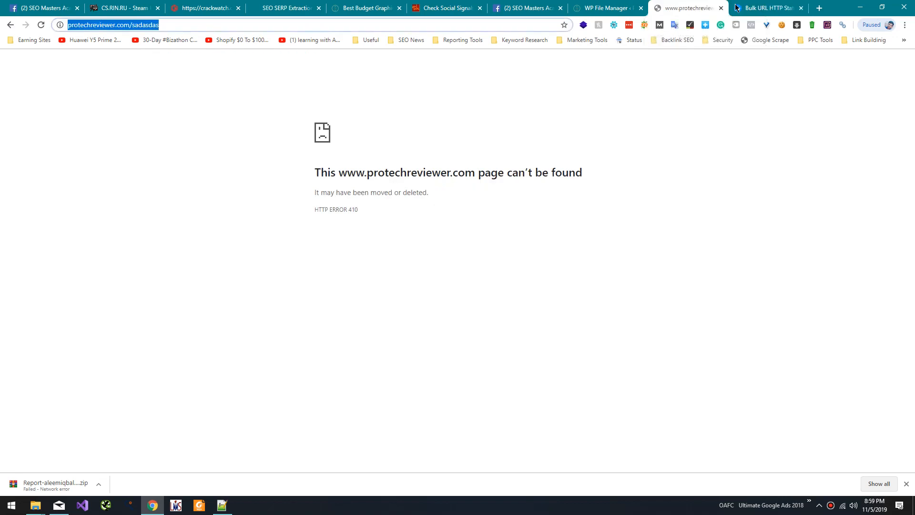
pyautogui.click(764, 8)
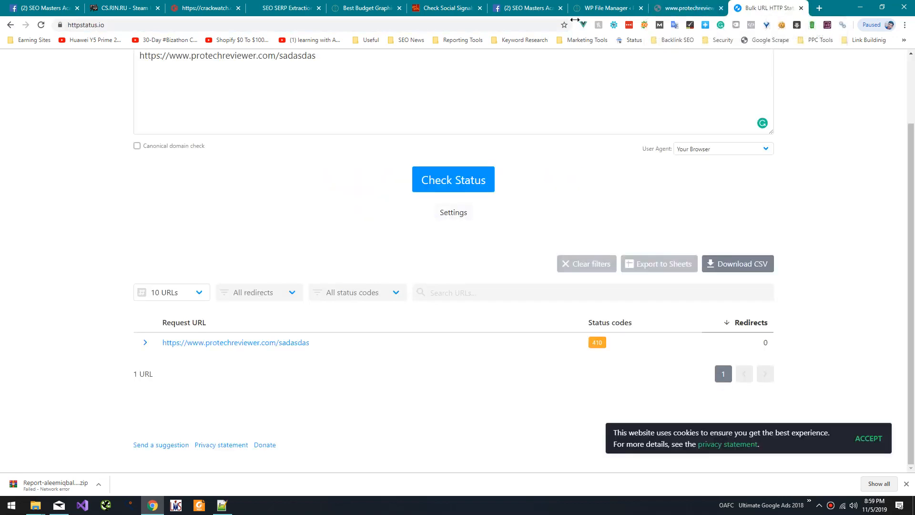